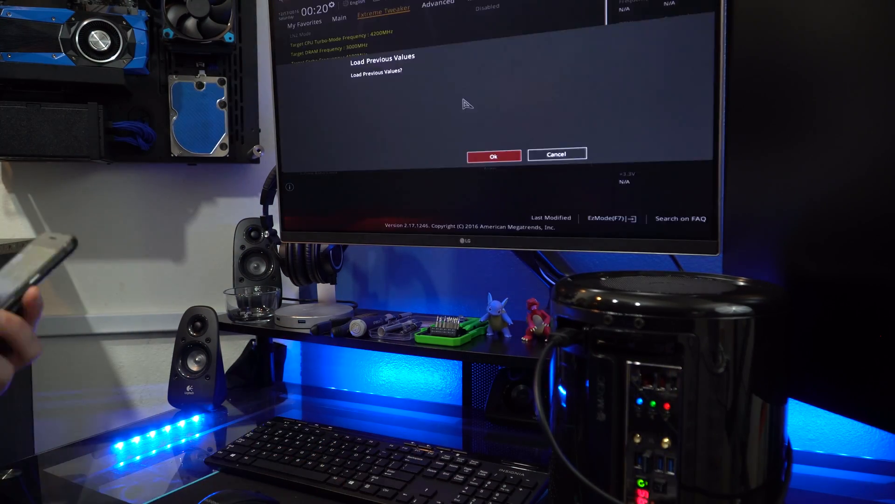
Set CPU Core Ratio in Extreme Tweaker to Sync All Cores.
left_click(493, 156)
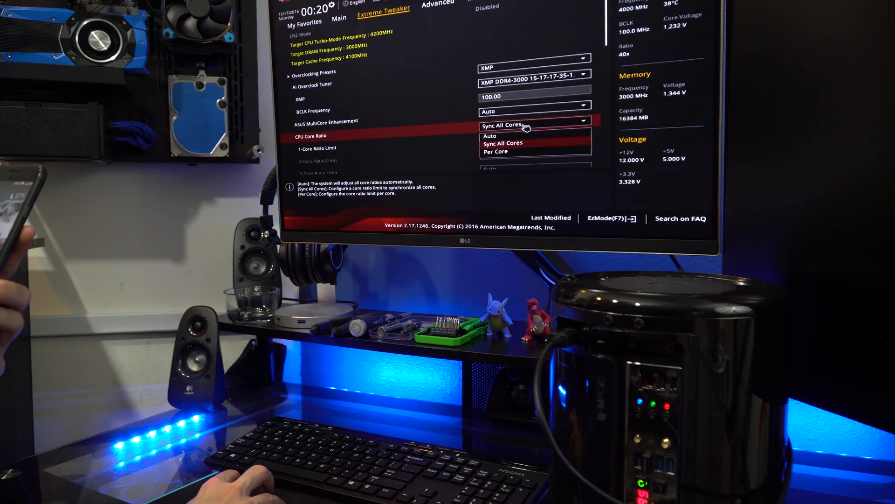
left_click(503, 143)
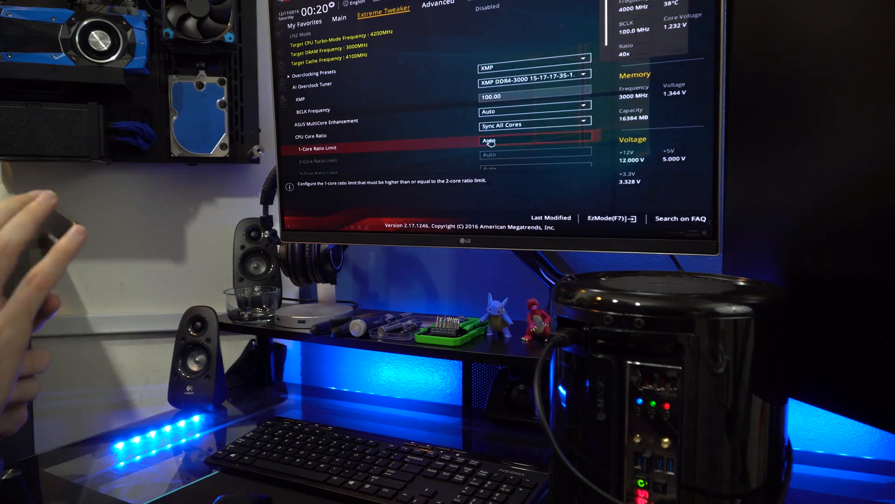